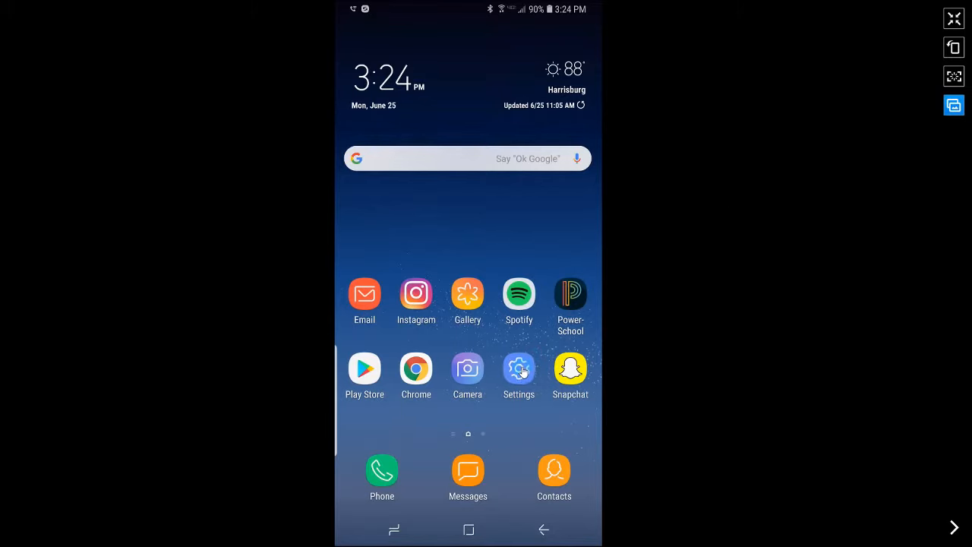
Navigate through Settings > Display > Home screen to the Apps button options.
click(518, 368)
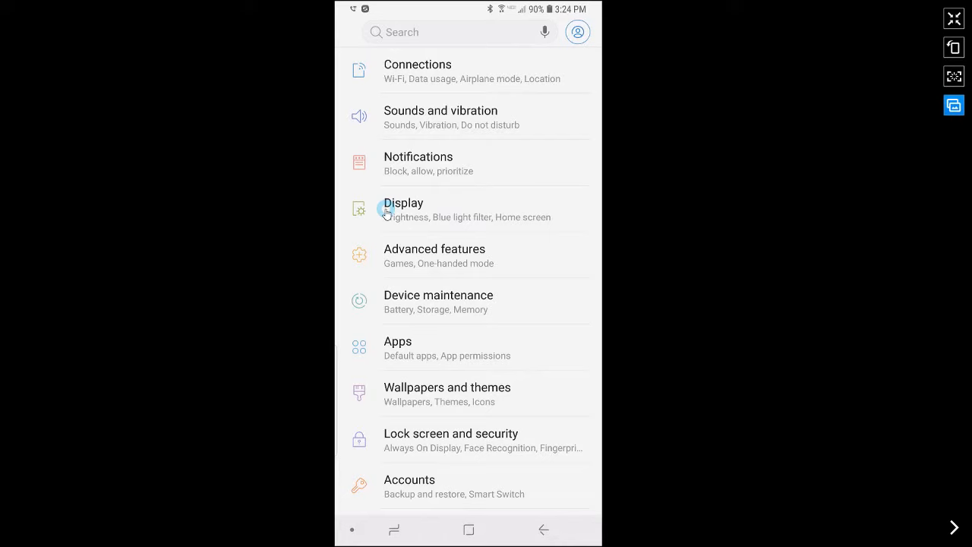
click(403, 202)
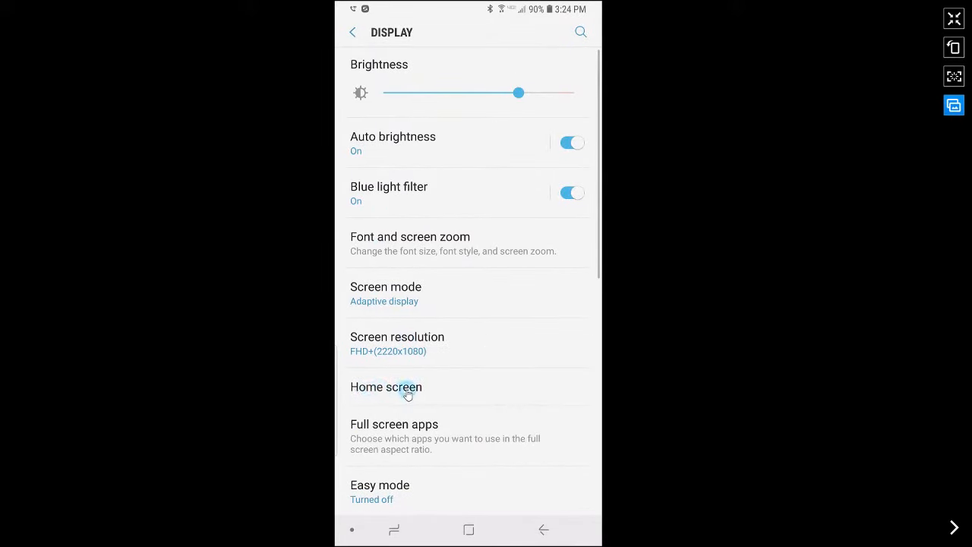
click(386, 386)
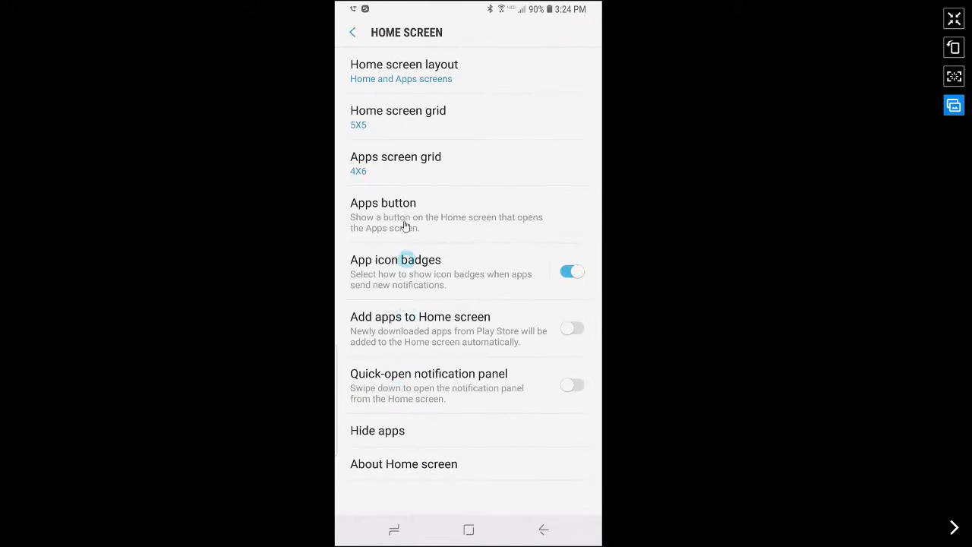
click(383, 203)
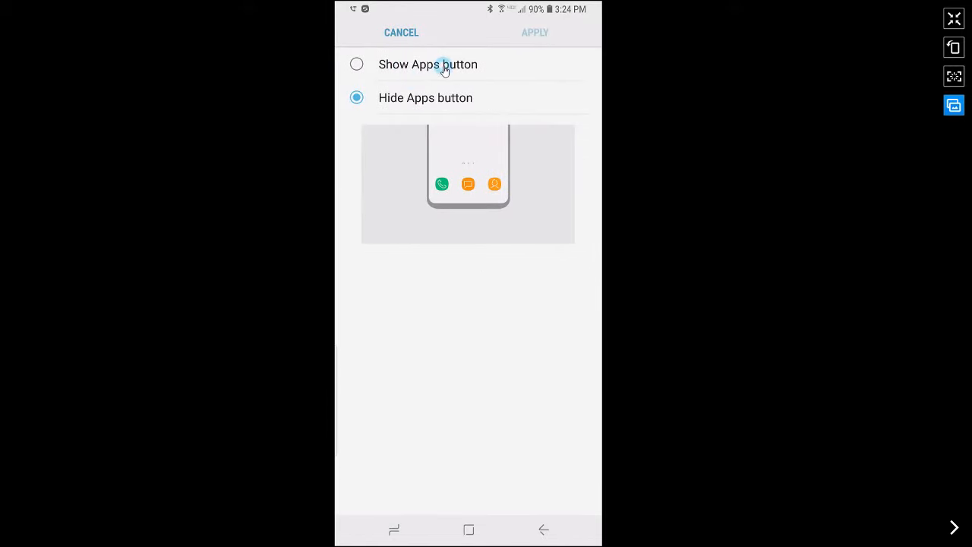
Select Show Apps button and apply the change.
click(356, 64)
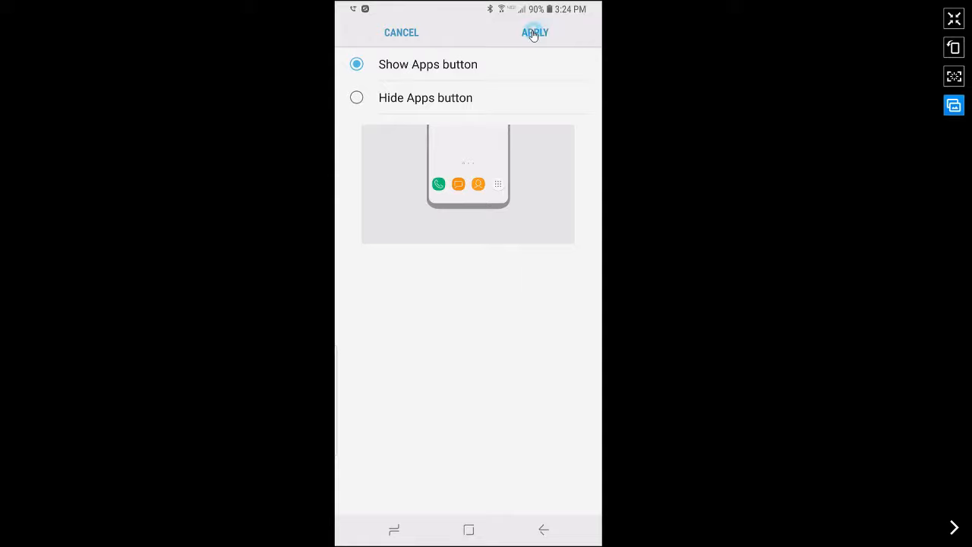
click(535, 33)
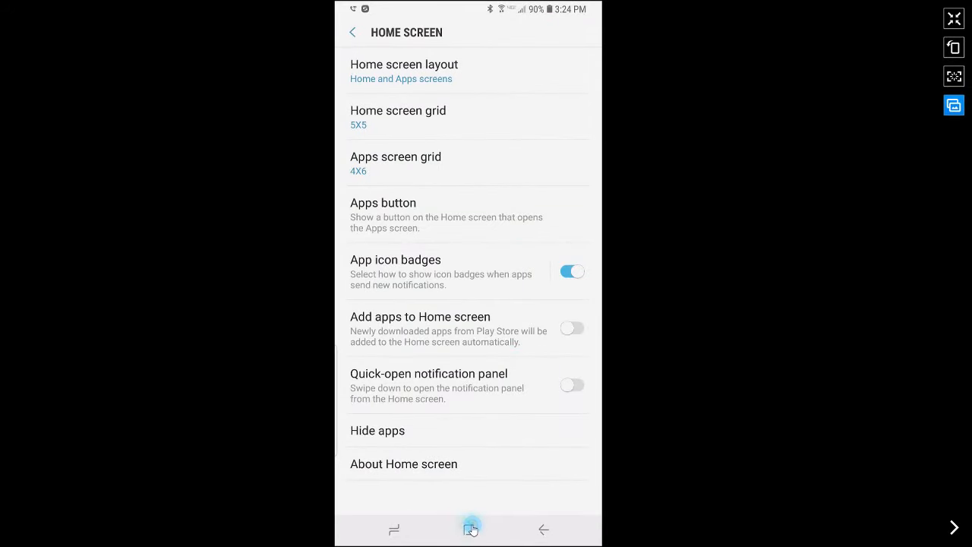
Go home, open the apps screen from the dock's Apps icon, then return home.
click(468, 530)
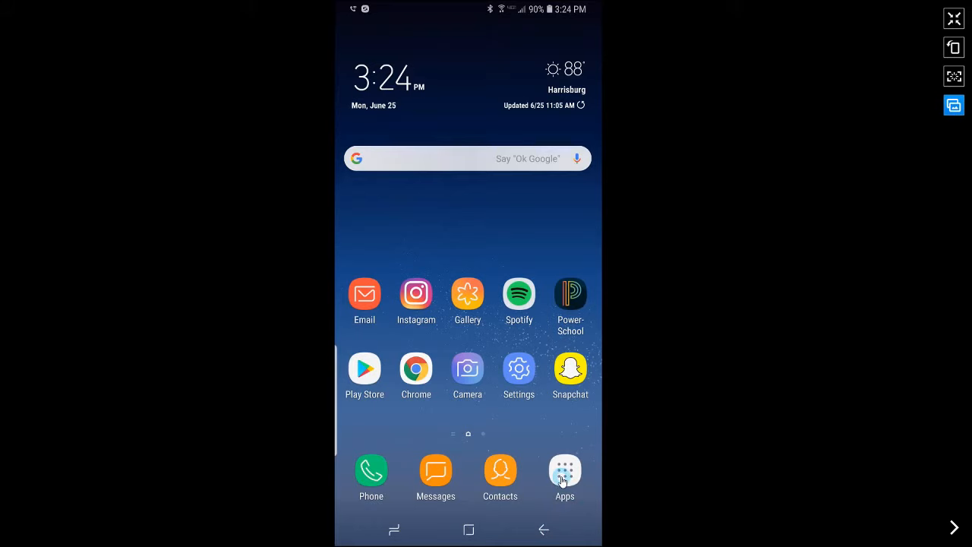
click(564, 469)
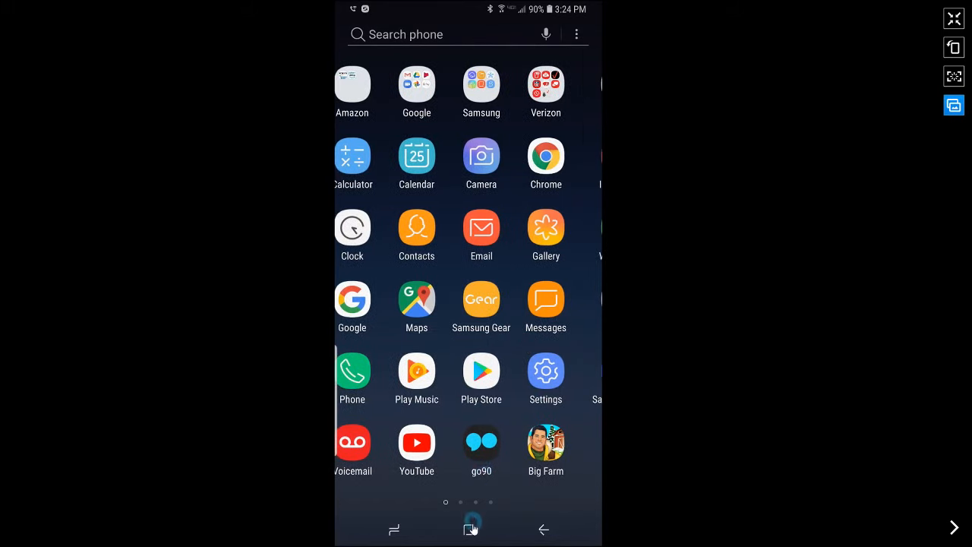
click(469, 529)
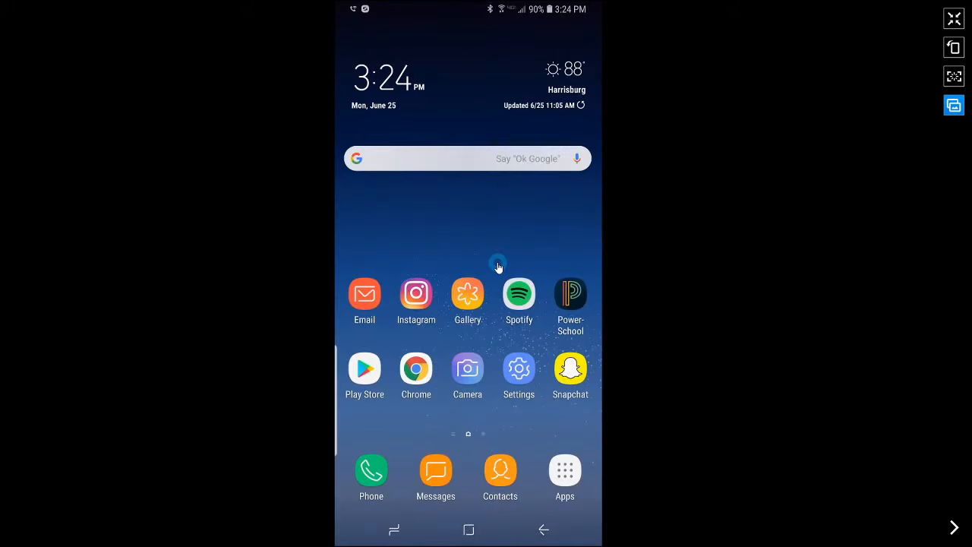